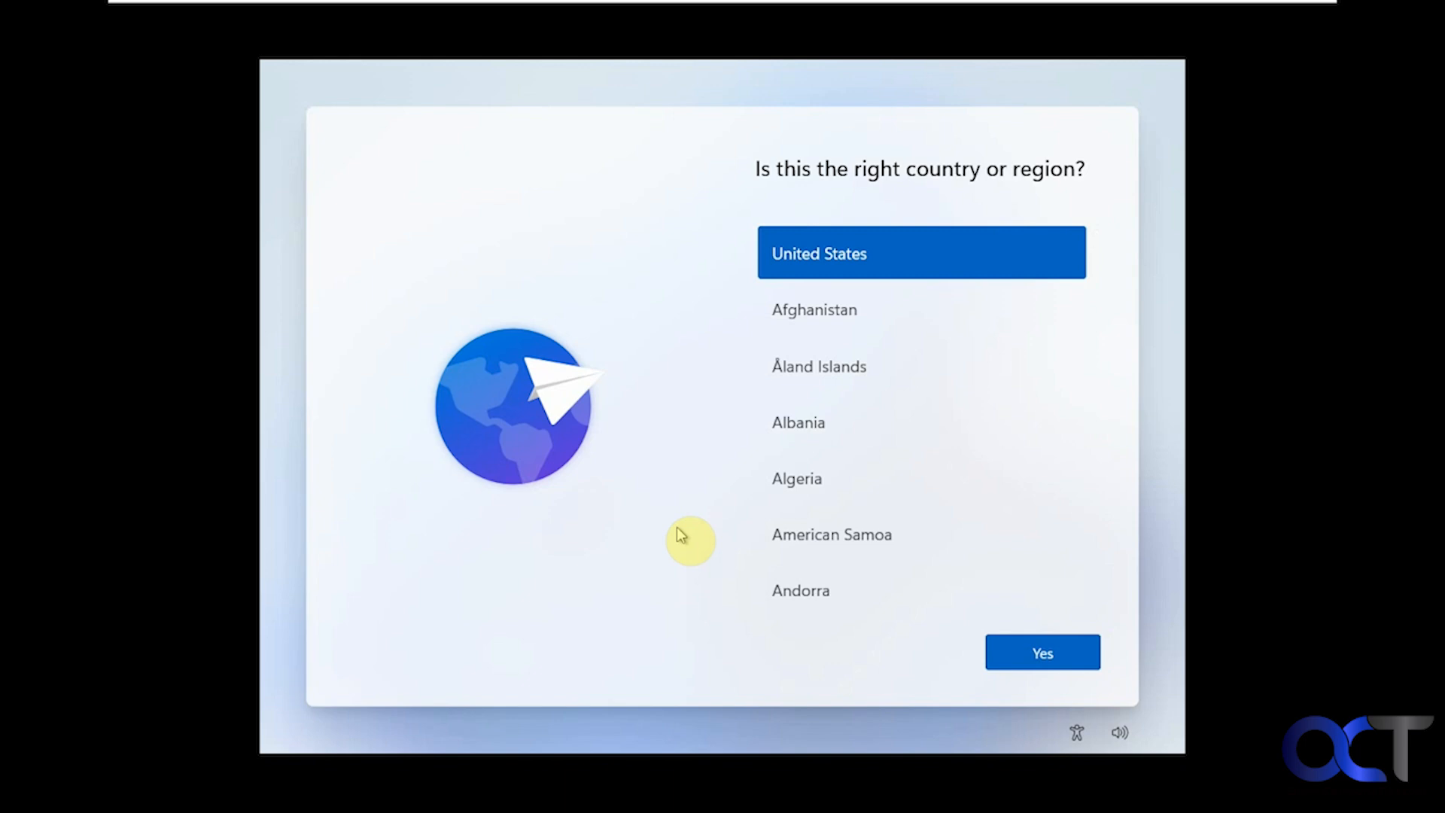
{"action": "mouse_move", "coordinate": [724, 499]}
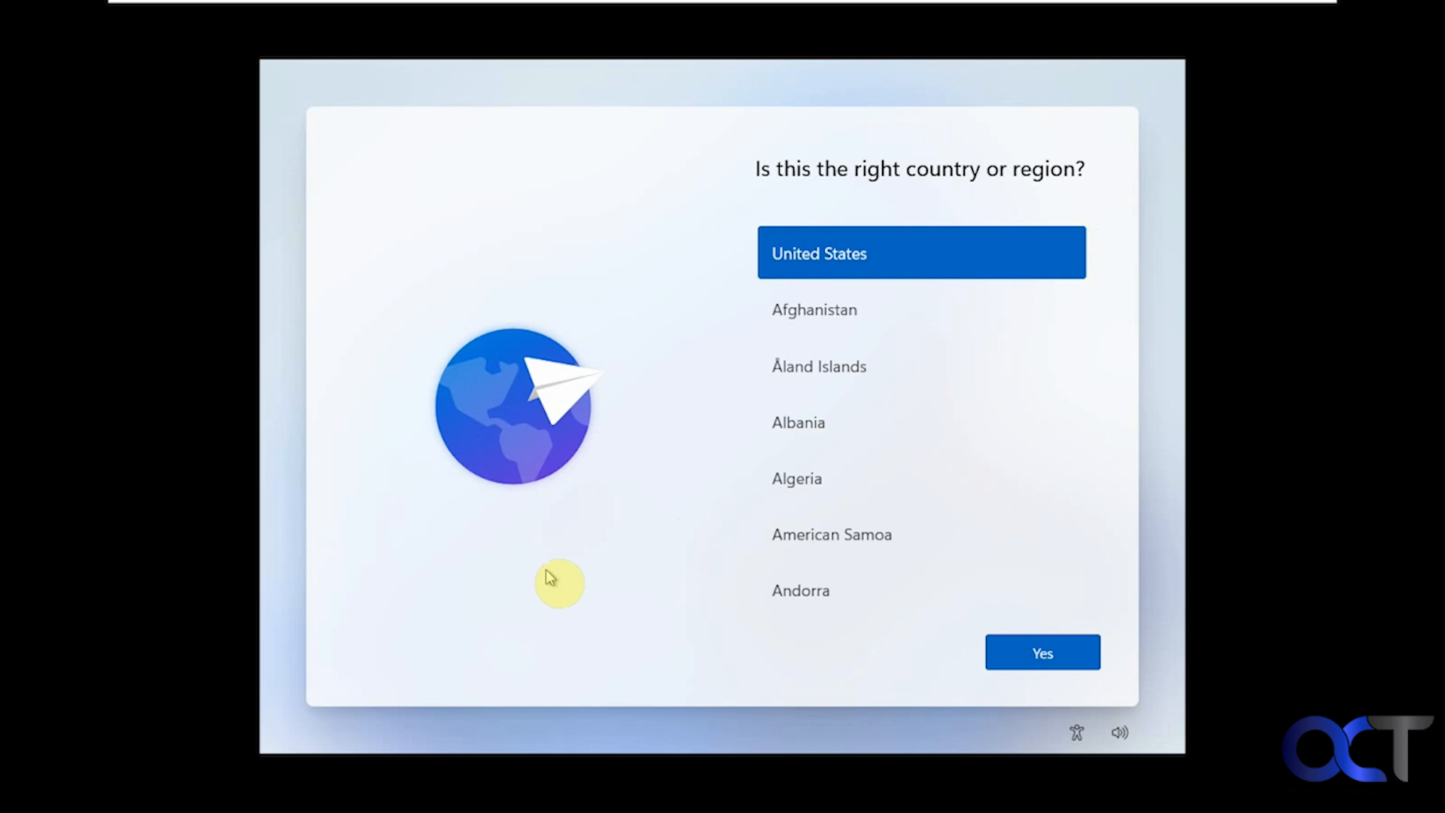
{"action": "mouse_move", "coordinate": [460, 599]}
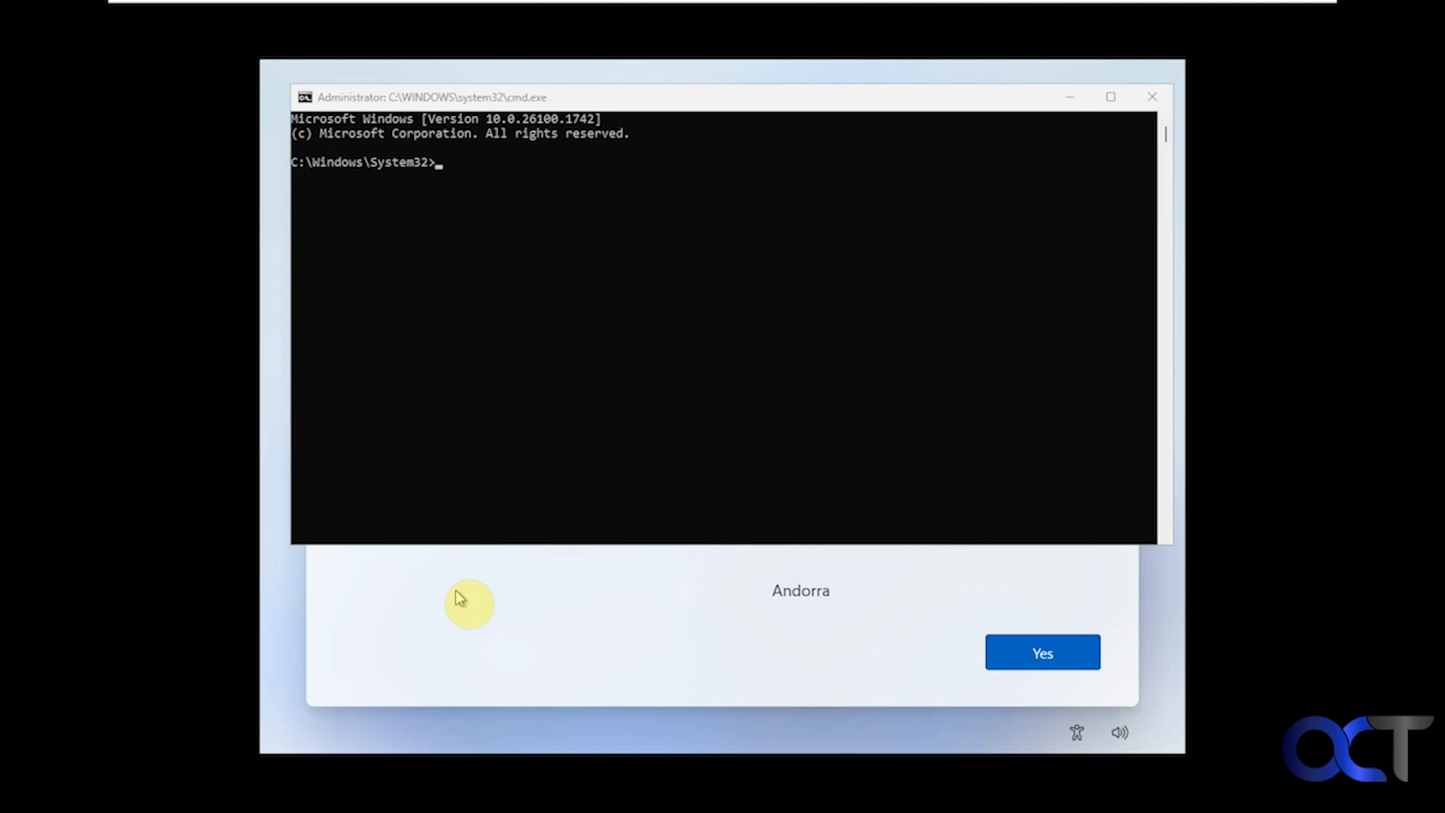
Step: Run 'start ms-cxh:localonly' to launch the local-only account creation window
{"action": "type", "text": "start ms-cxh:localonly"}
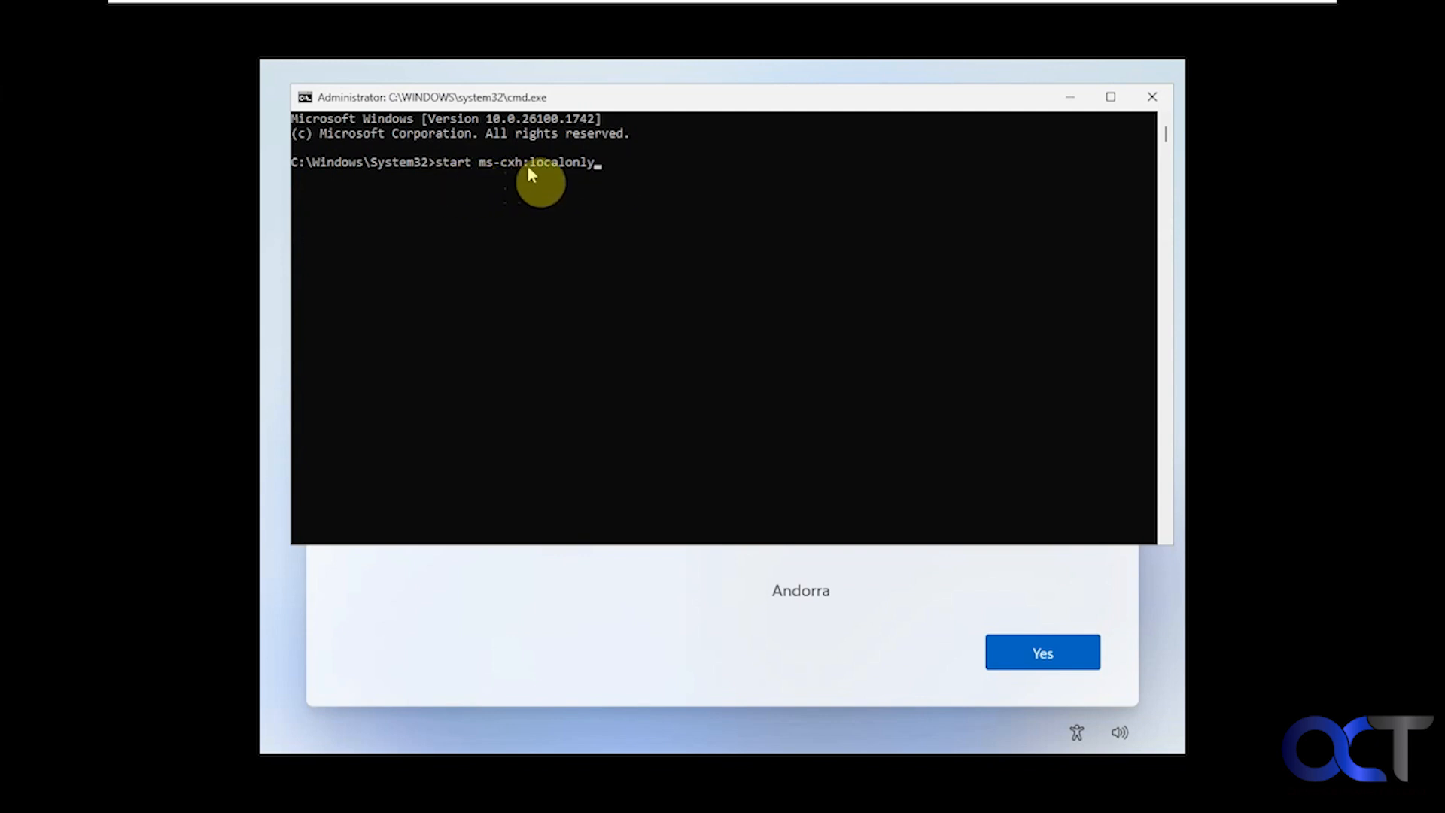
{"action": "mouse_move", "coordinate": [620, 187]}
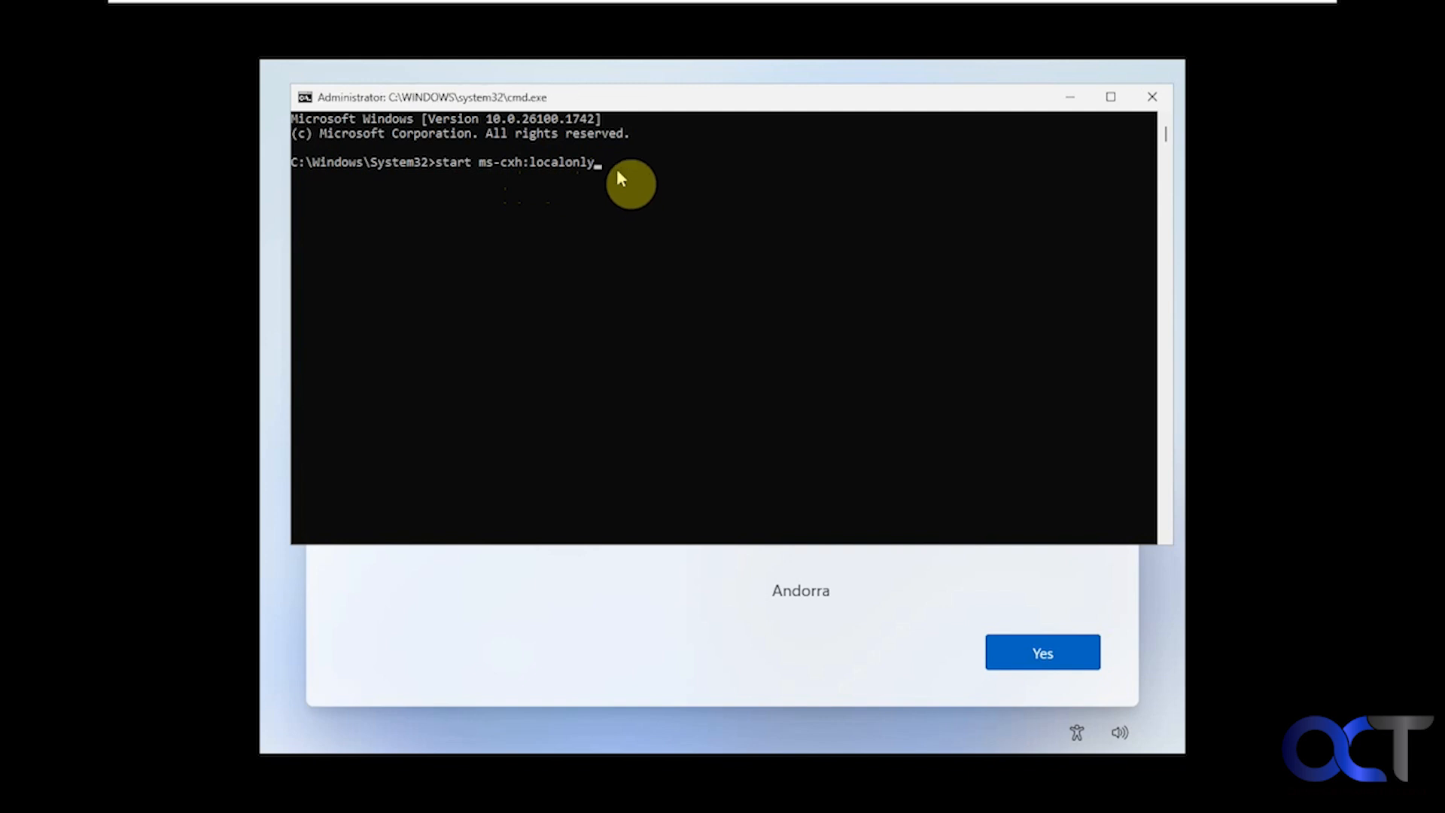
{"action": "key", "text": "Enter"}
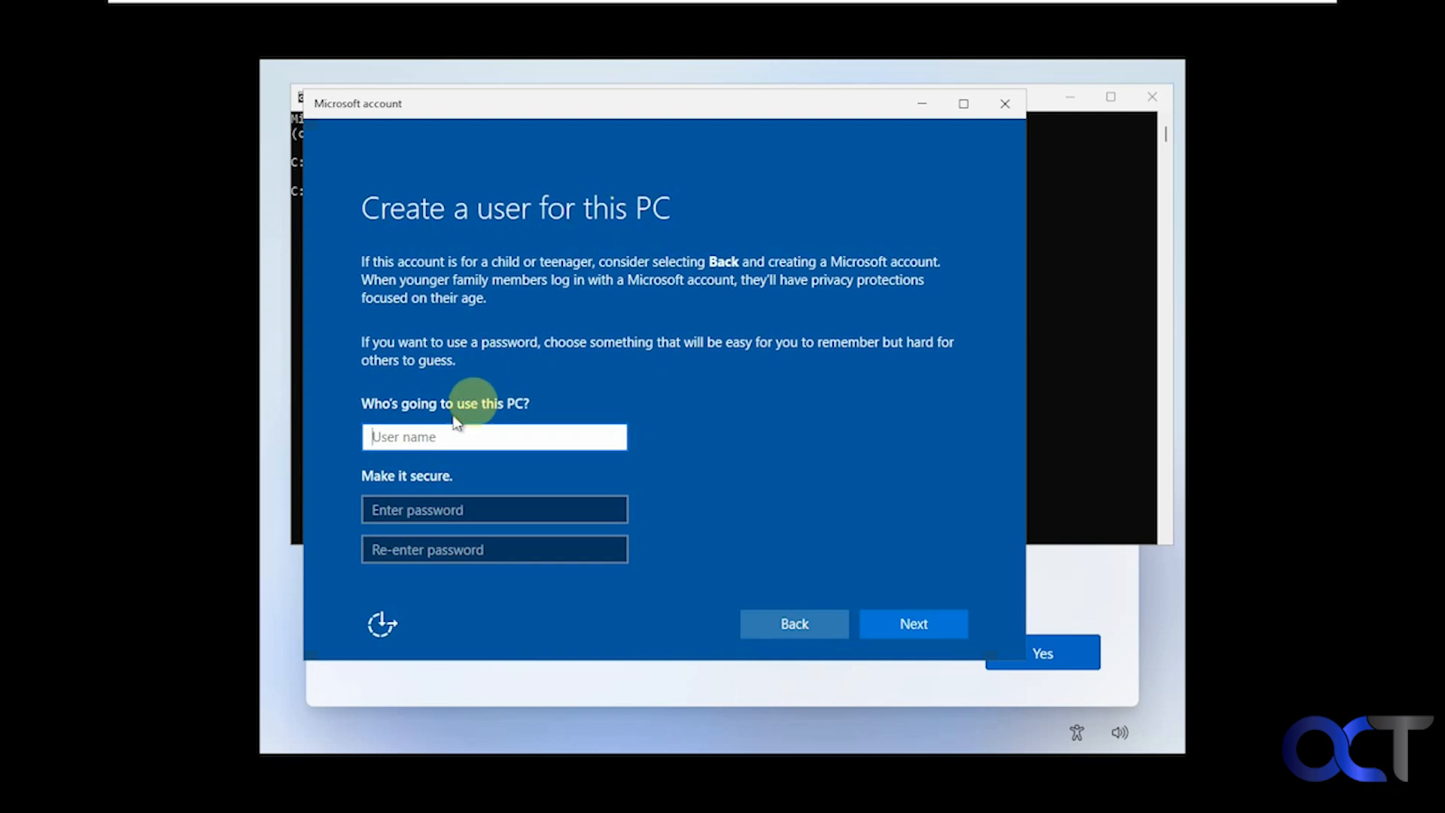
Step: Create the local user 'Bob' with the password left blank and continue
{"action": "type", "text": "Bob"}
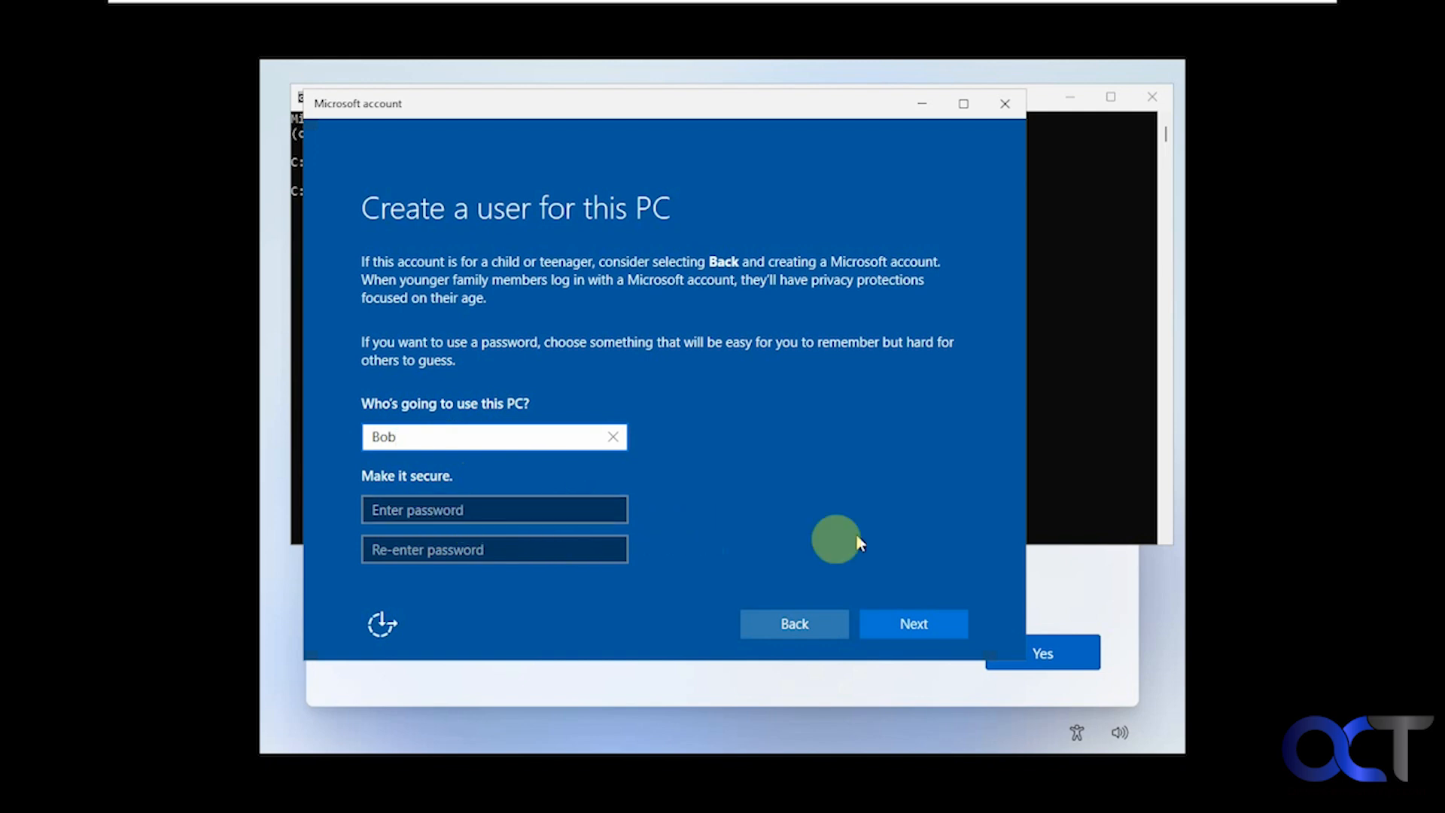
{"action": "left_click", "coordinate": [914, 623]}
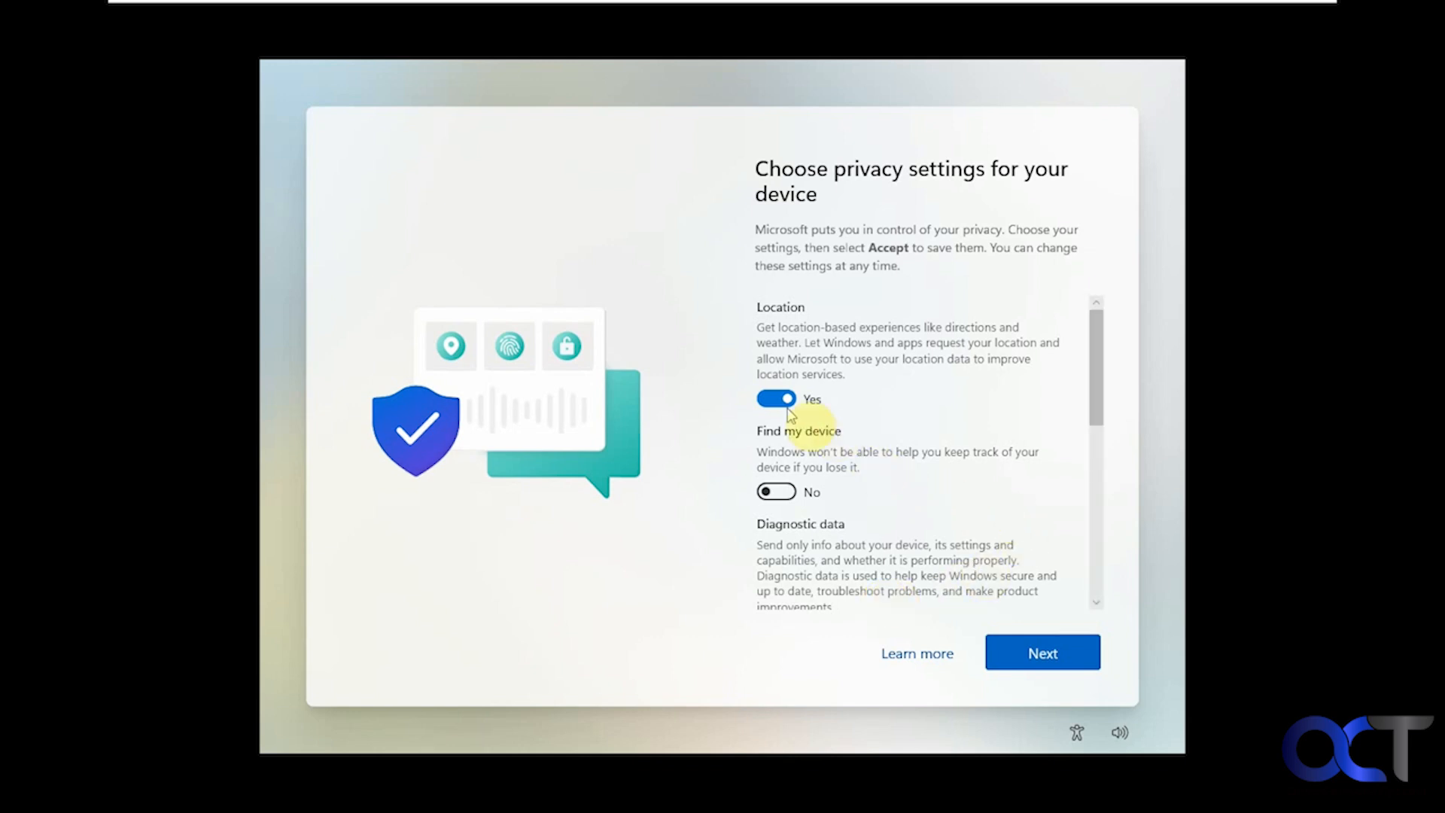
Step: Accept the privacy settings with the optional toggles off and finish setup to the desktop
{"action": "scroll", "scroll_direction": "down", "scroll_amount": 3}
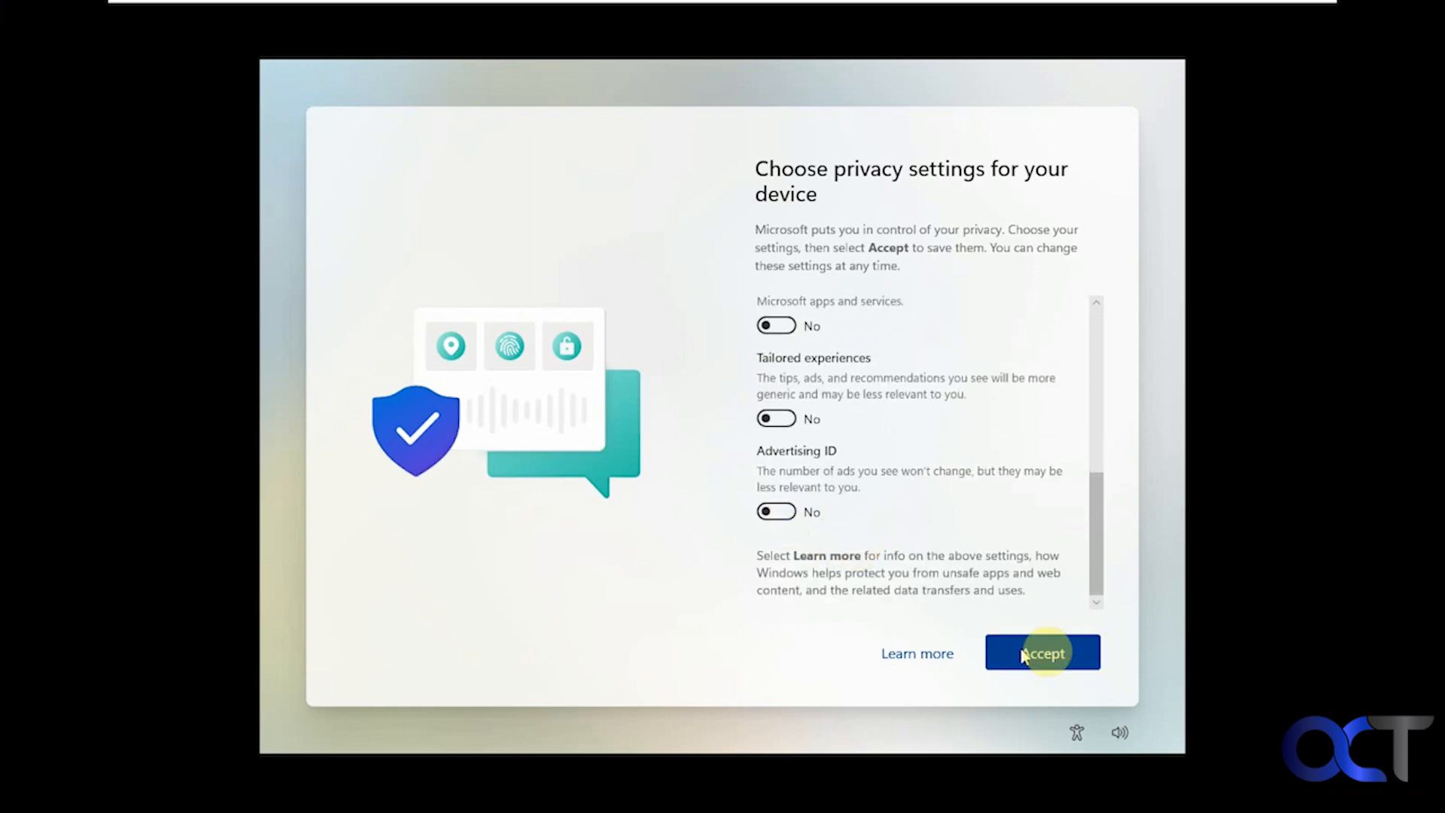
{"action": "left_click", "coordinate": [1041, 652]}
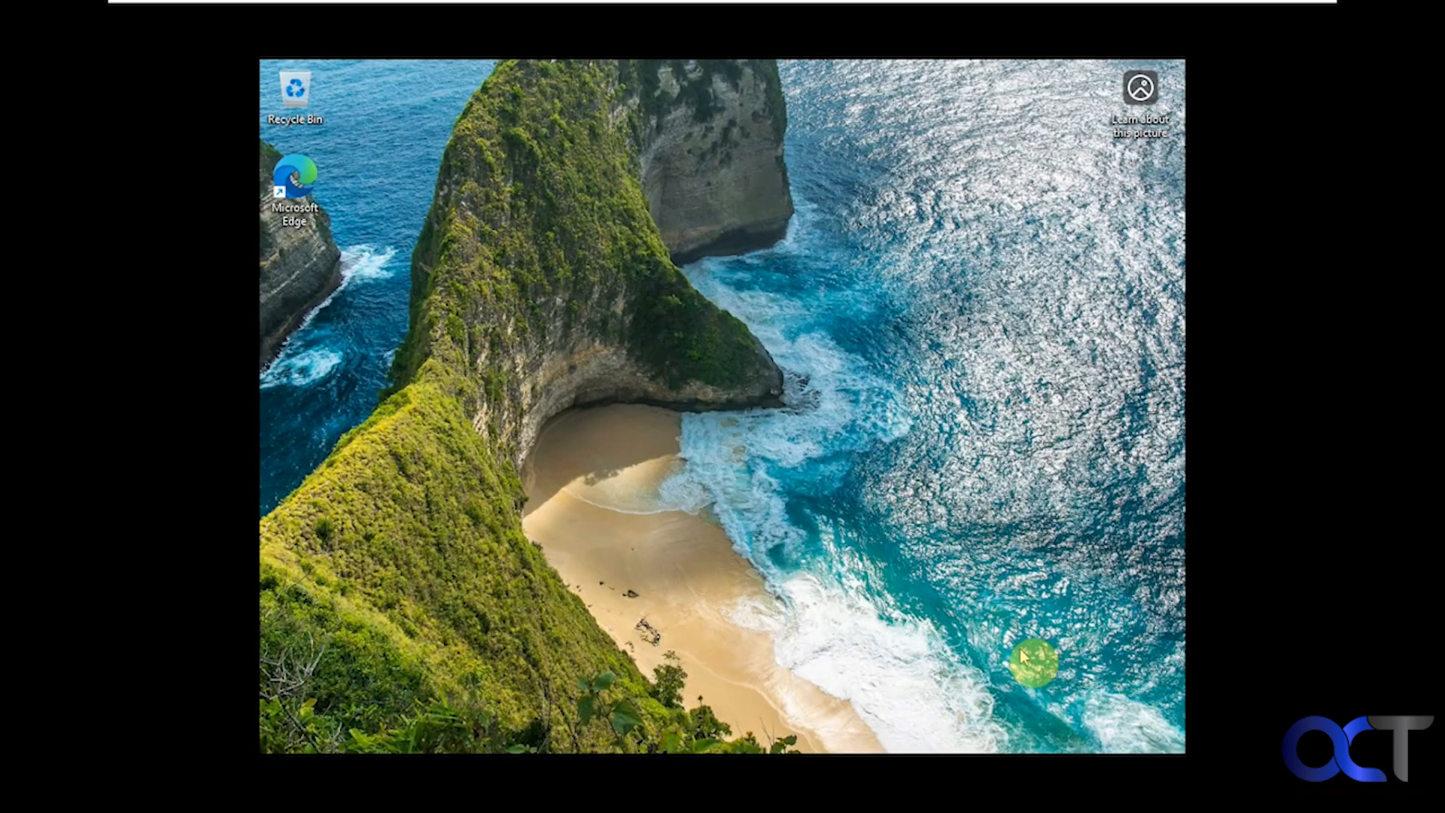